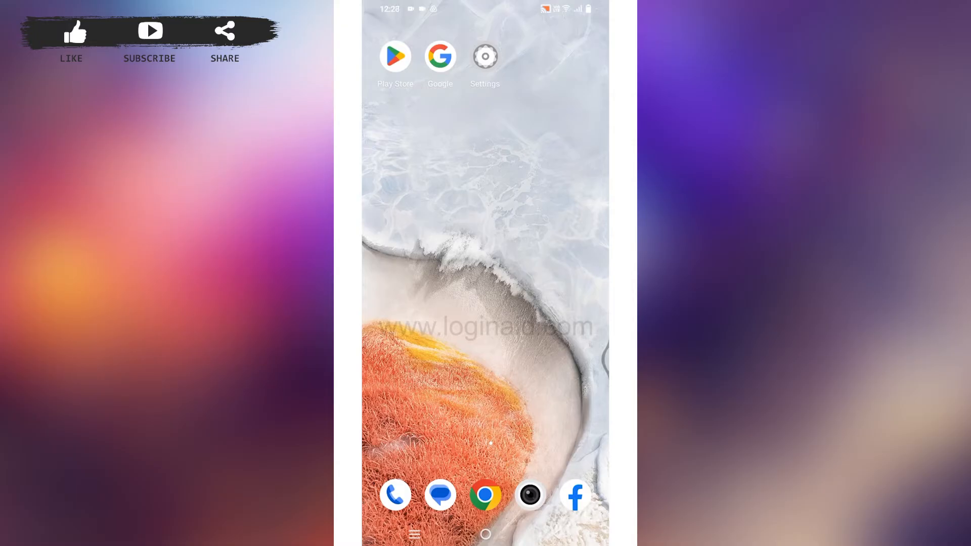
- Navigate from the home screen into Settings > Apps and reach the All apps list
{"action": "left_click", "coordinate": [486, 57]}
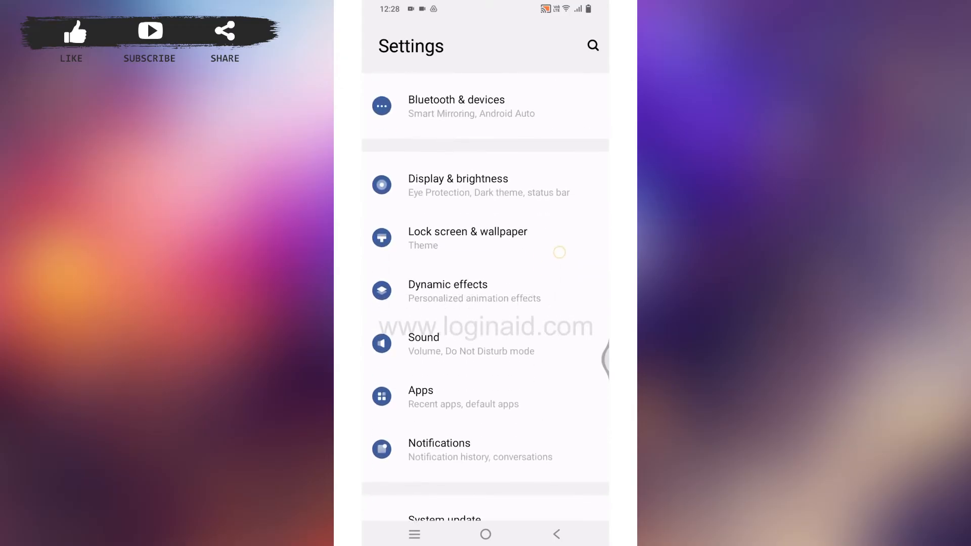
{"action": "scroll", "scroll_direction": "down", "scroll_amount": 3}
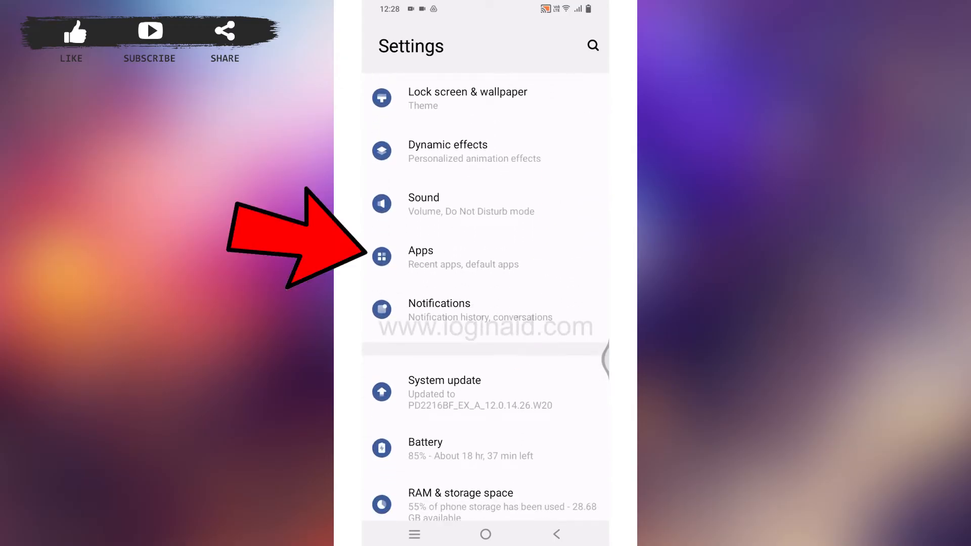
{"action": "left_click", "coordinate": [421, 257]}
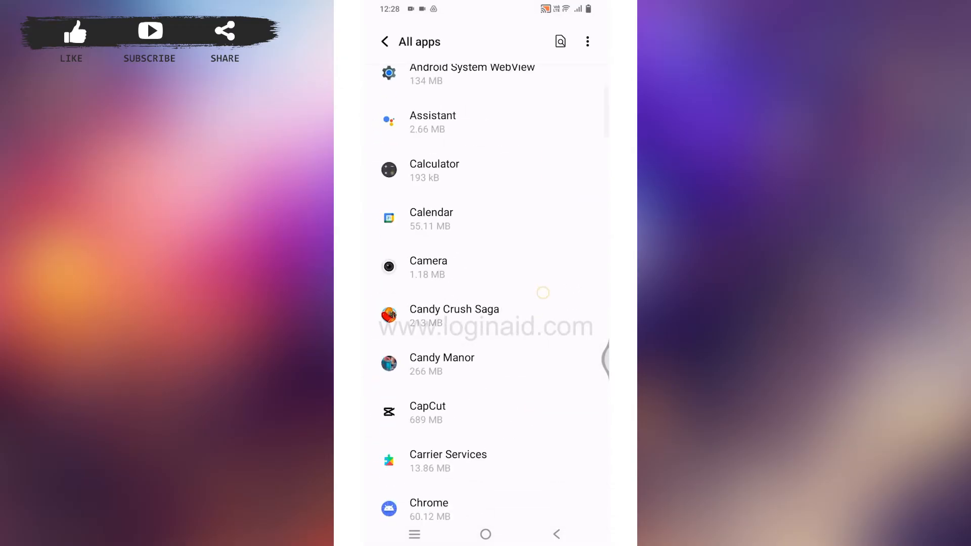
{"action": "scroll", "scroll_direction": "down", "scroll_amount": 3}
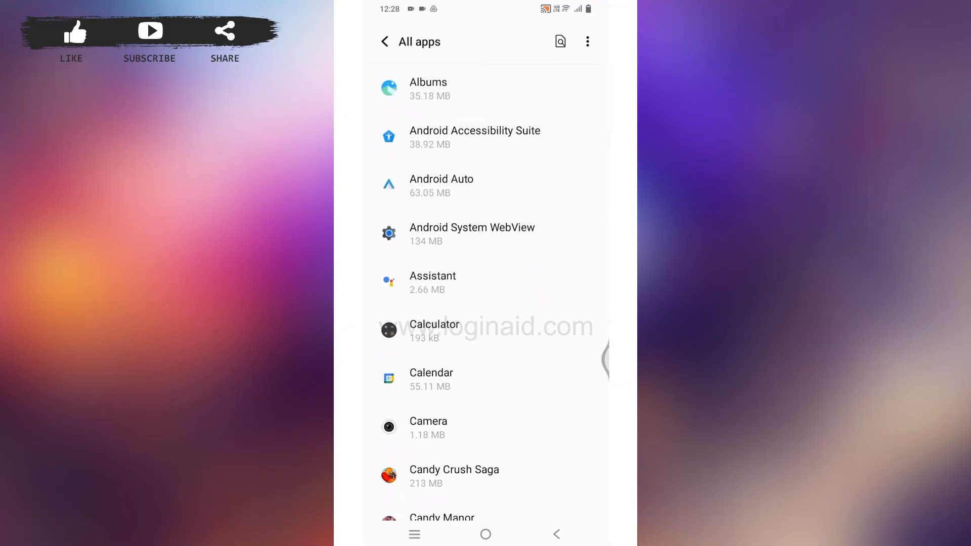
- Enable Show system in the app list menu and browse down the expanded list
{"action": "left_click", "coordinate": [588, 41]}
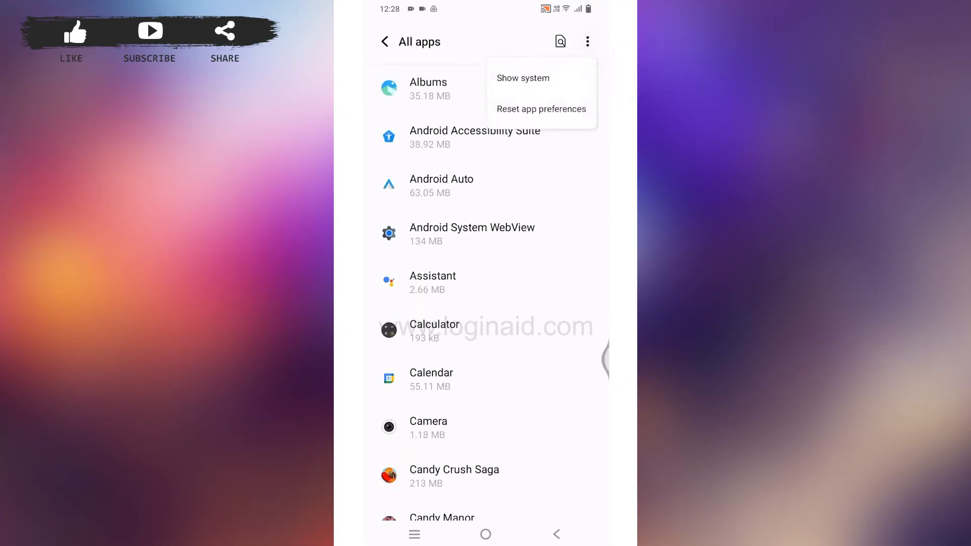
{"action": "left_click", "coordinate": [522, 77]}
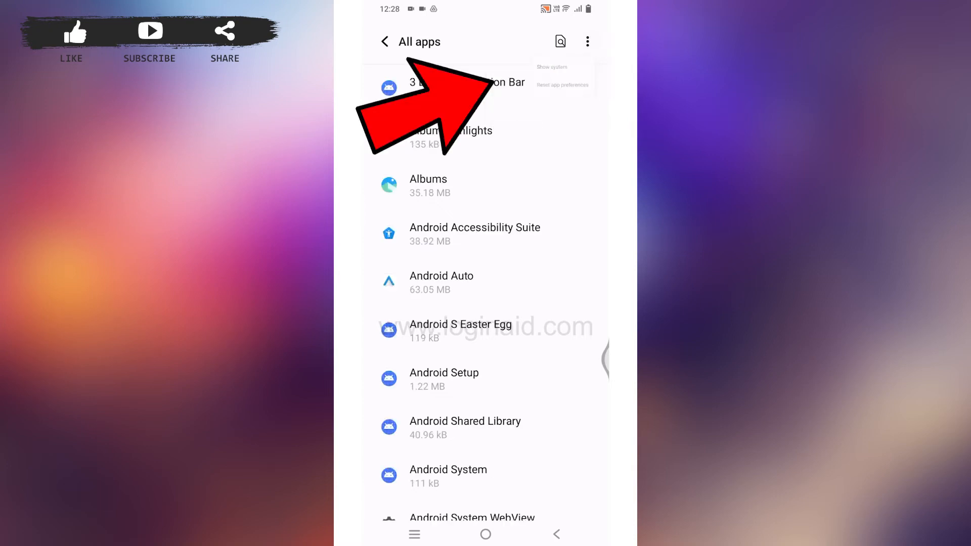
{"action": "scroll", "scroll_direction": "down", "scroll_amount": 3}
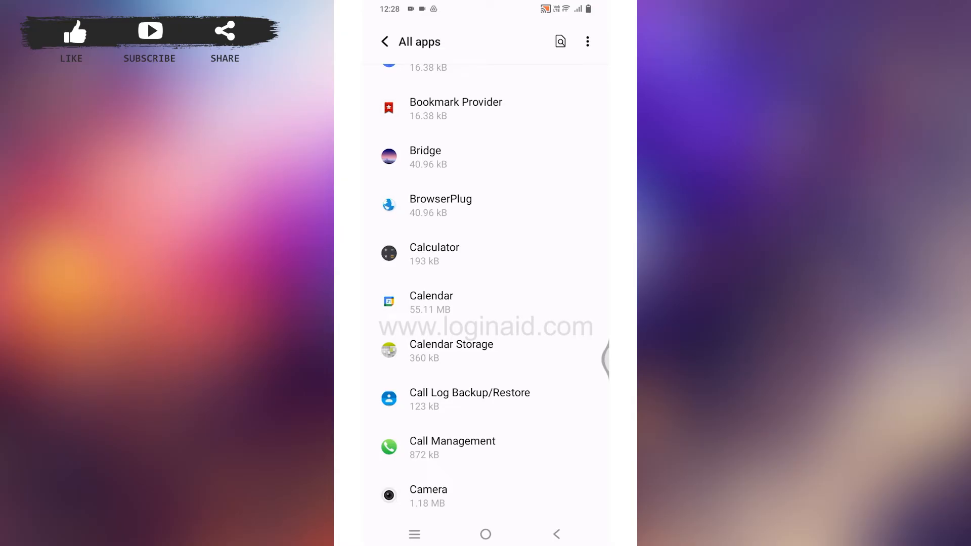
{"action": "scroll", "scroll_direction": "down", "scroll_amount": 3}
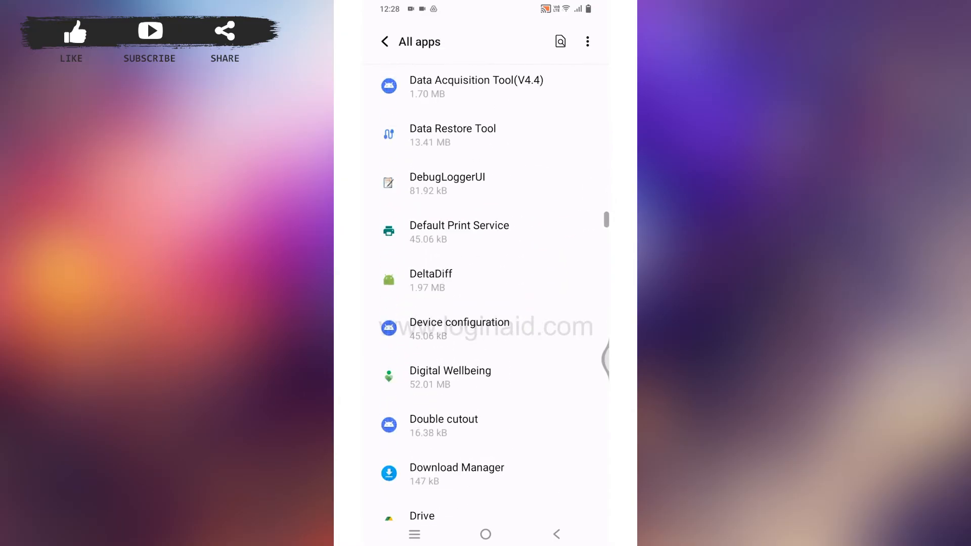
{"action": "scroll", "scroll_direction": "down", "scroll_amount": 3}
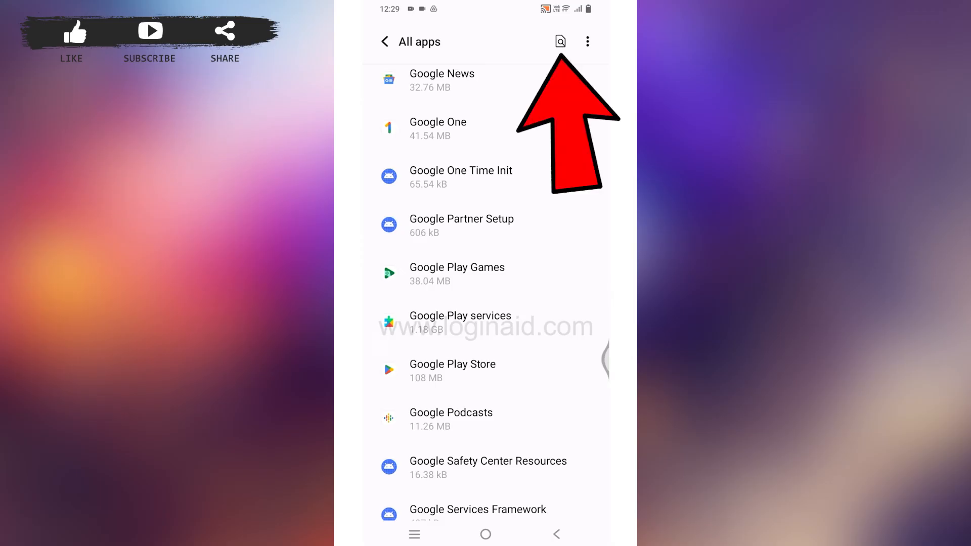
- Search the list for 'lens', enter Lens's App info page and request Disable
{"action": "left_click", "coordinate": [561, 42]}
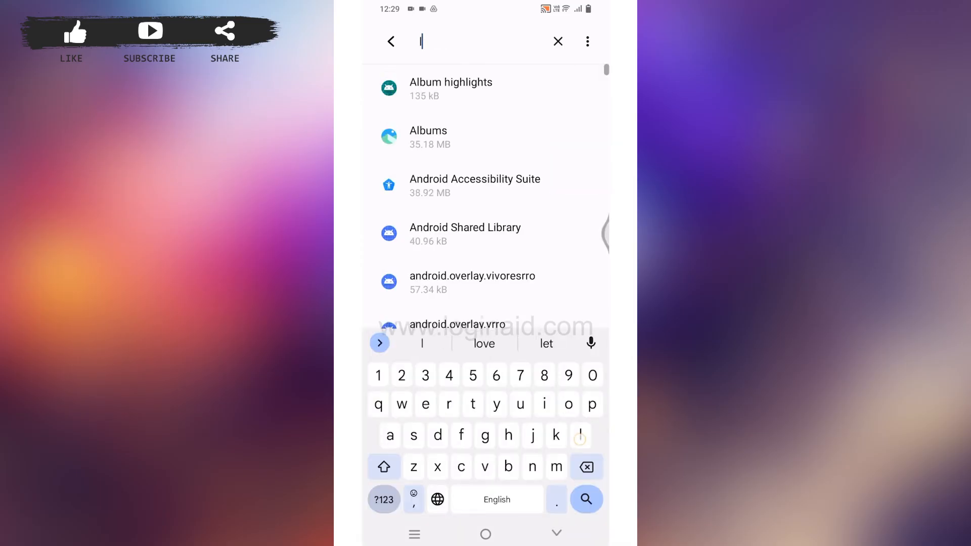
{"action": "type", "text": "lens"}
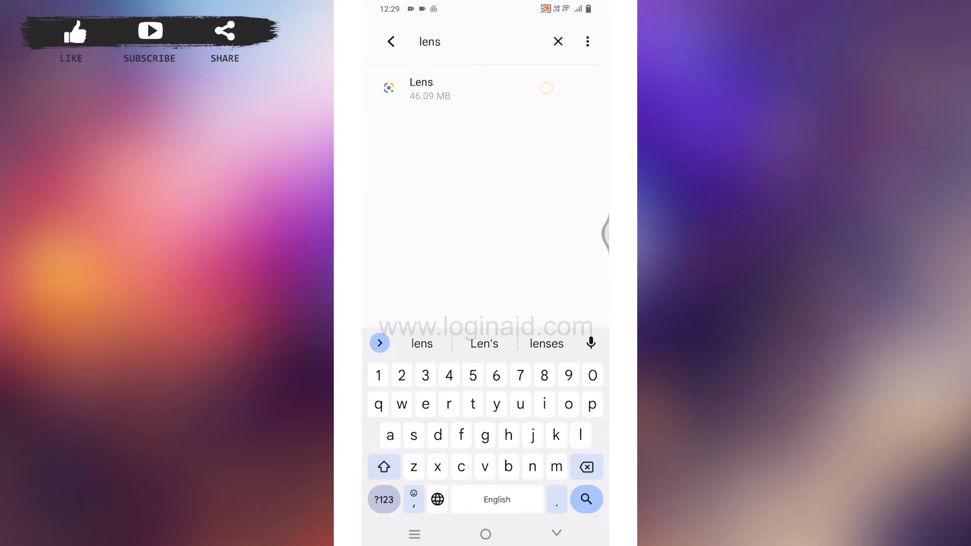
{"action": "left_click", "coordinate": [420, 89]}
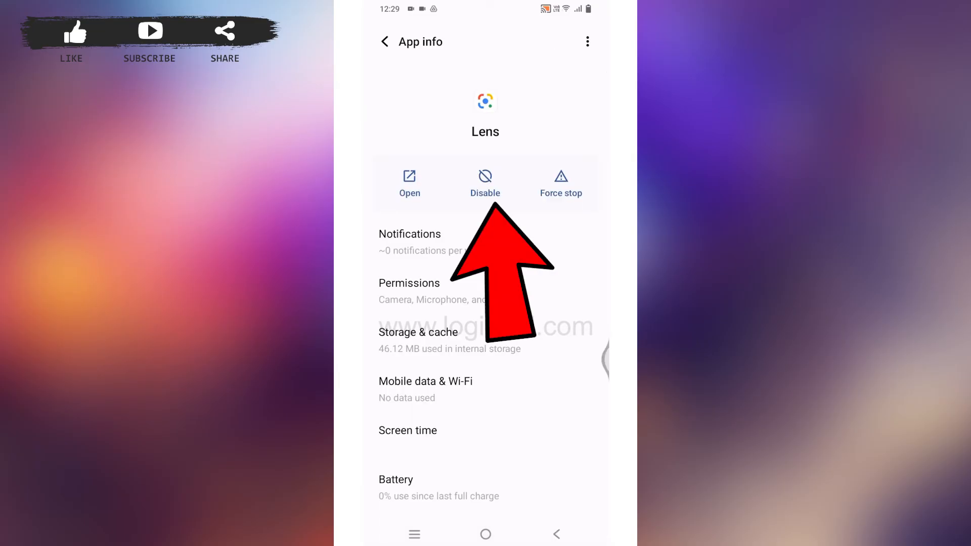
{"action": "left_click", "coordinate": [486, 177]}
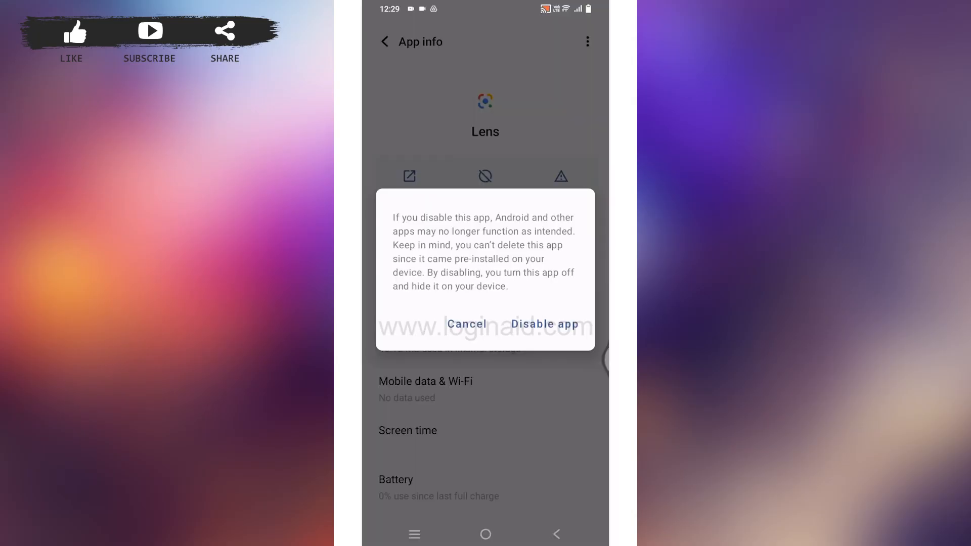